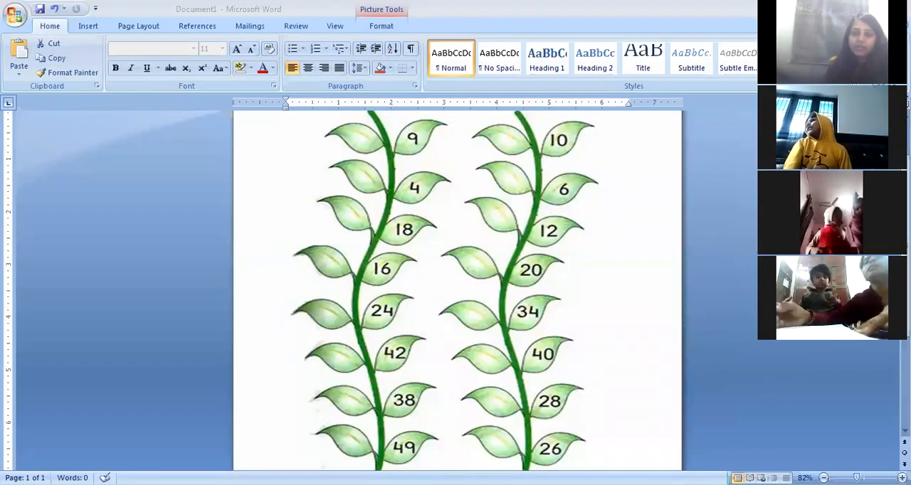
mouse_move(775, 455)
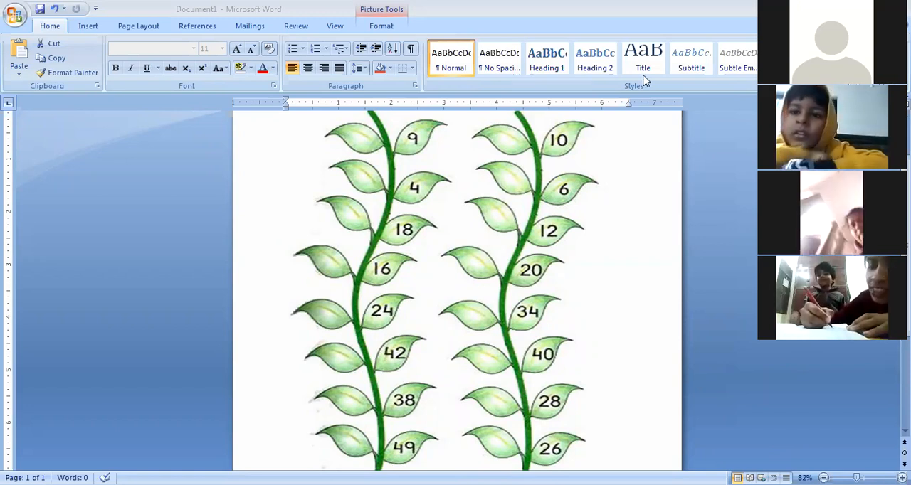
mouse_move(733, 284)
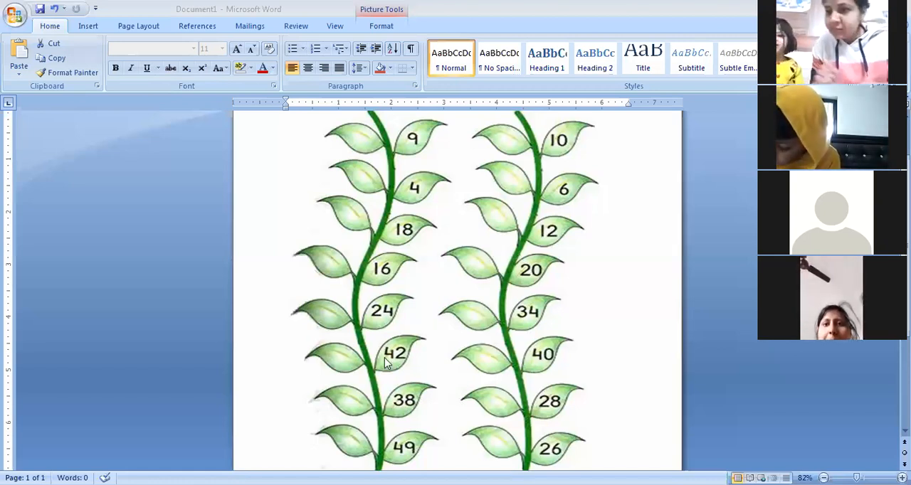
mouse_move(489, 81)
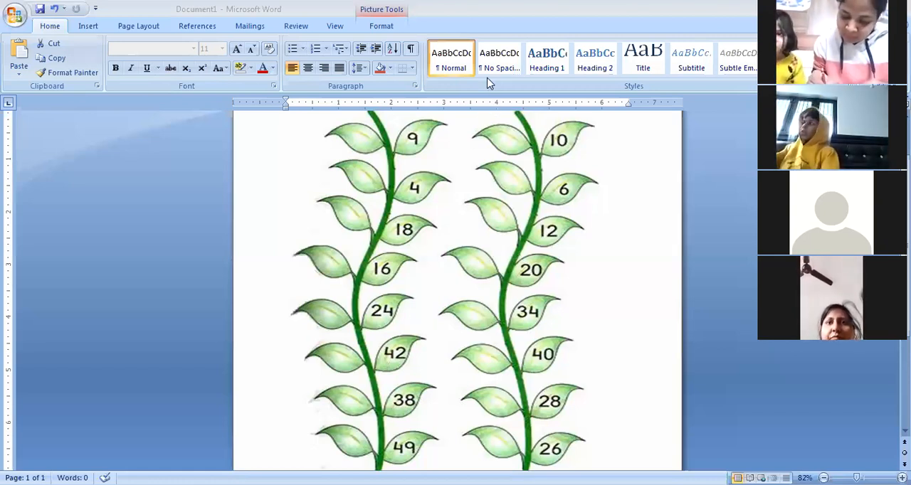